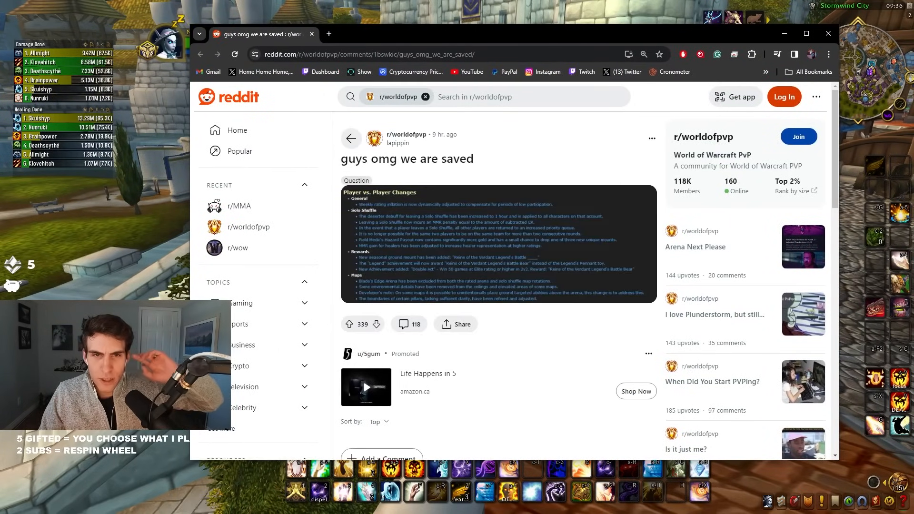
Open the 'guys omg we are saved' post and read its Player vs. Player Changes patch notes image.
click(496, 243)
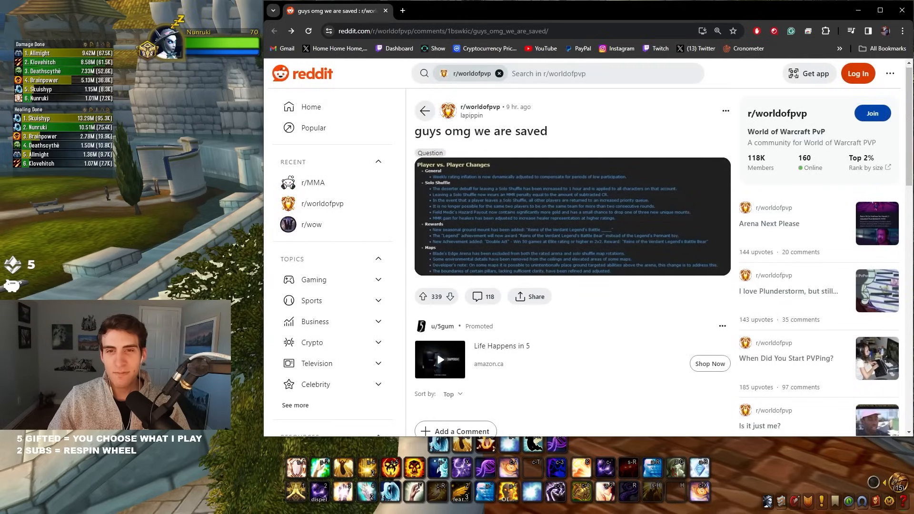
scroll(down, 3)
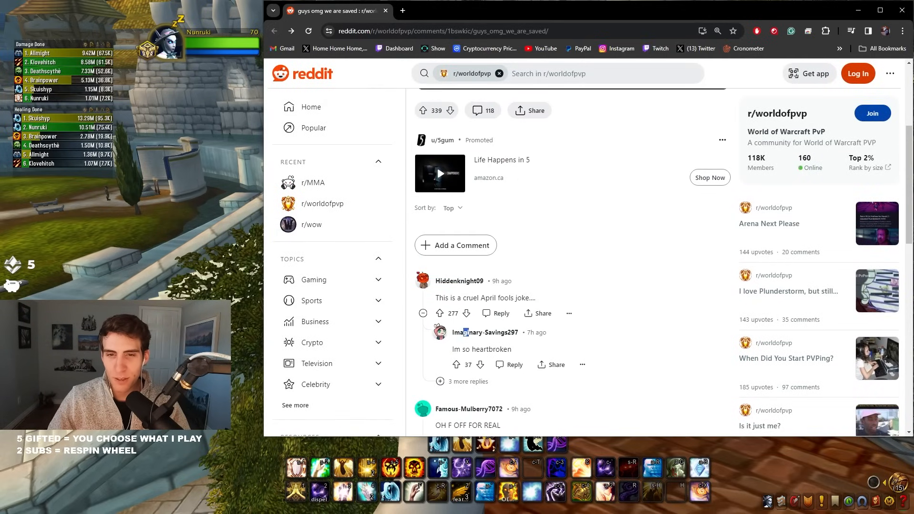
scroll(down, 3)
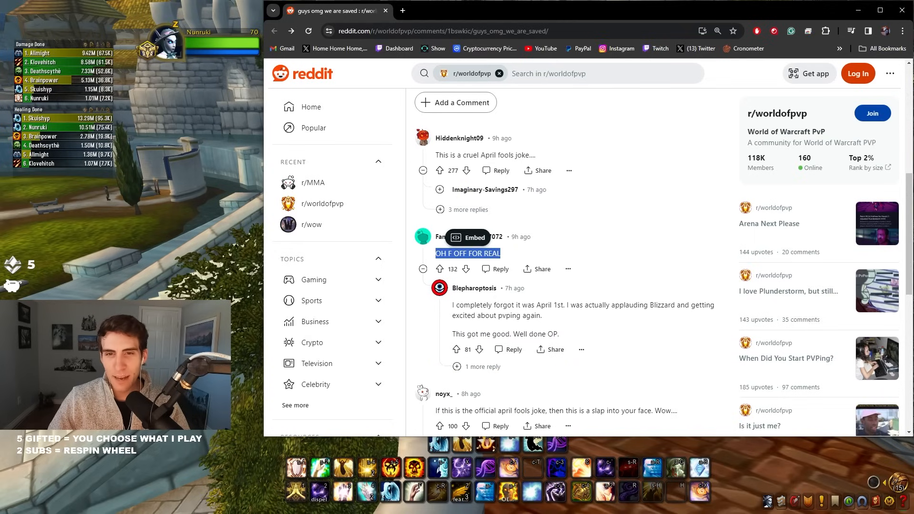
scroll(down, 3)
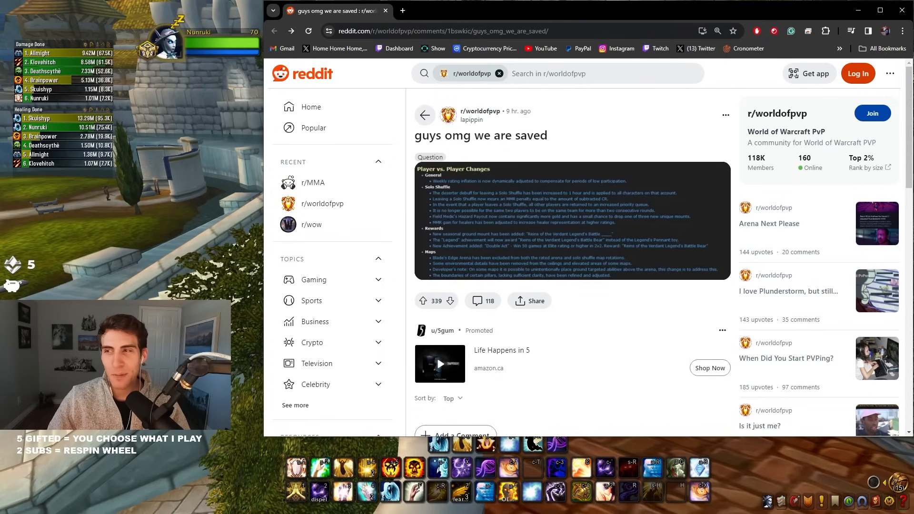
scroll(down, 3)
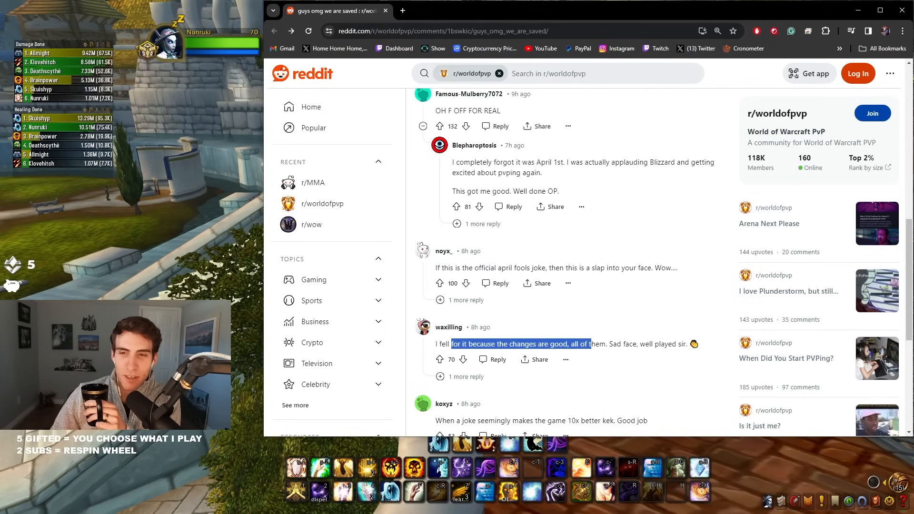
scroll(down, 3)
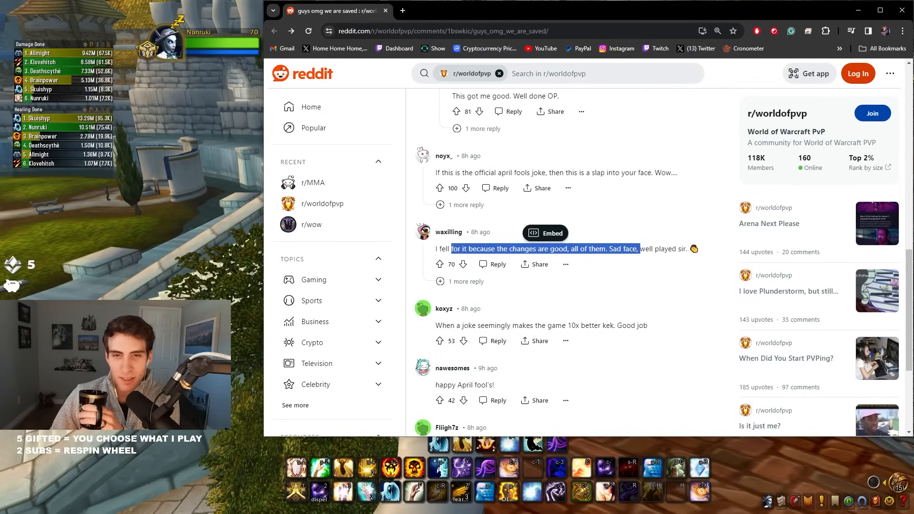
scroll(down, 3)
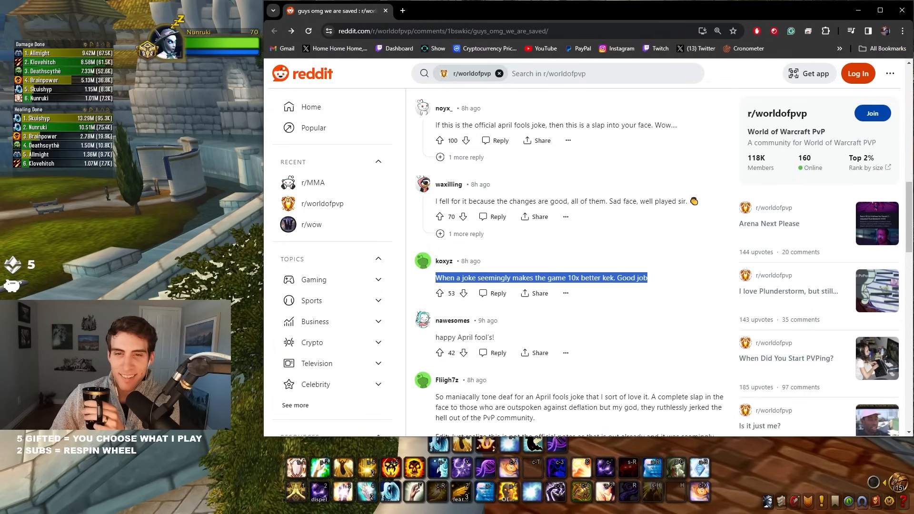
scroll(down, 3)
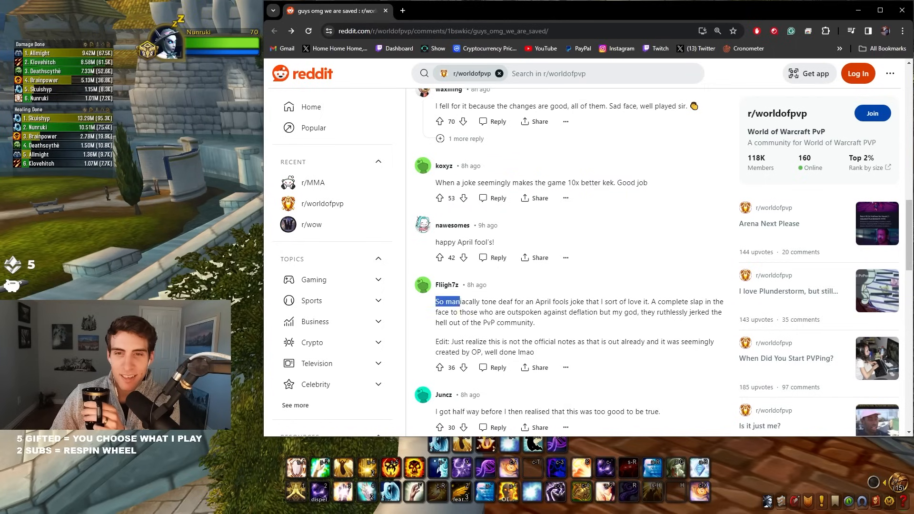
drag(434, 301, 568, 301)
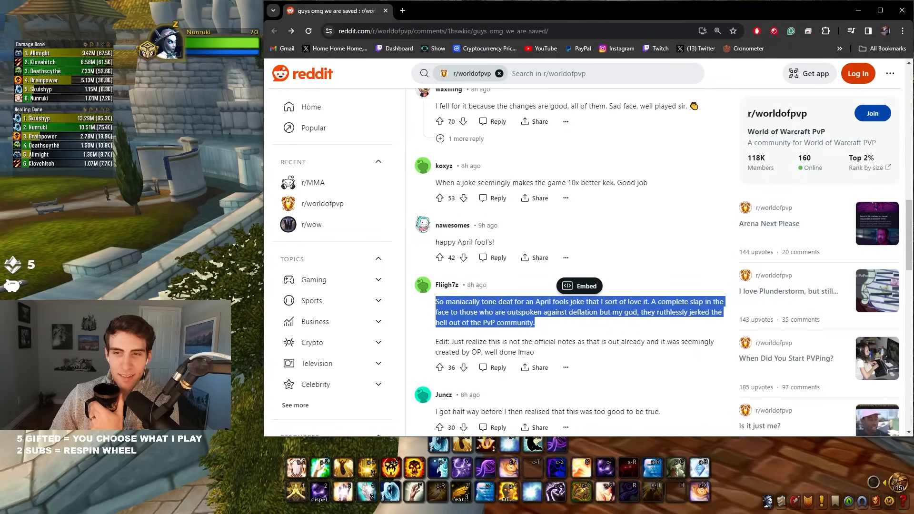
scroll(down, 3)
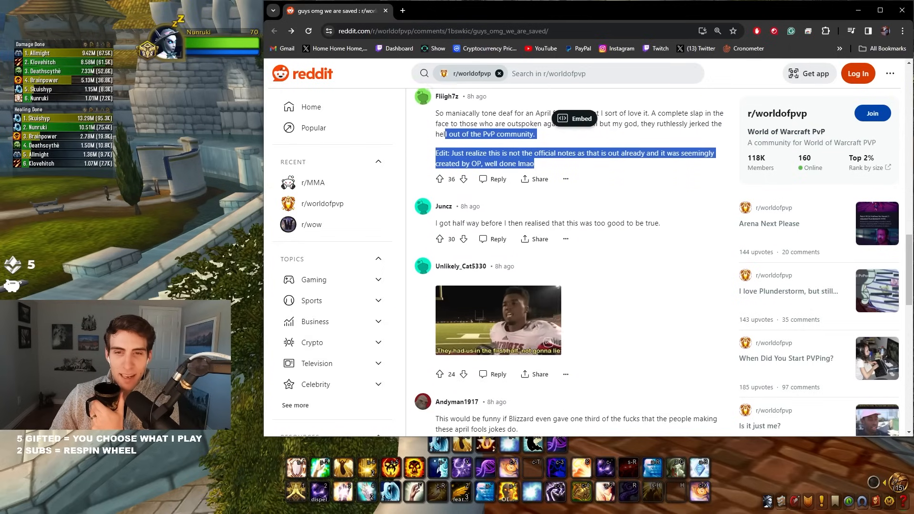
scroll(down, 3)
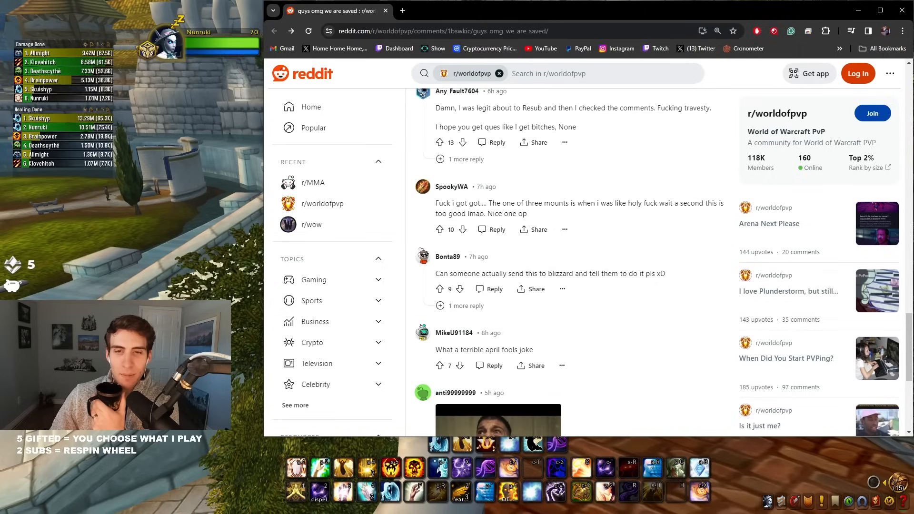
scroll(down, 3)
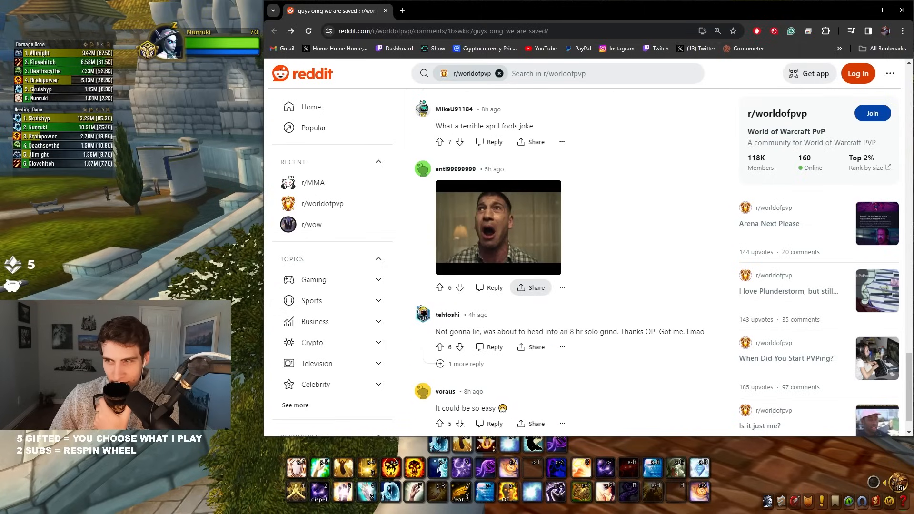
scroll(down, 3)
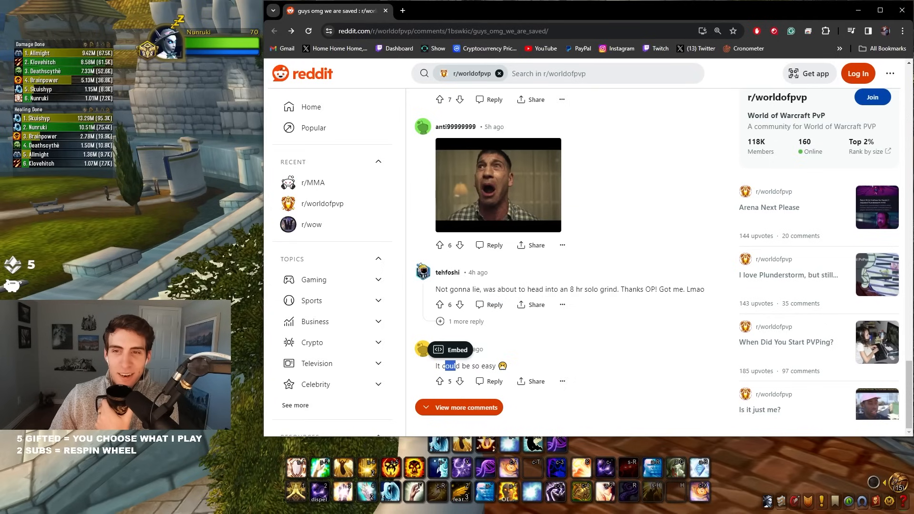
scroll(down, 3)
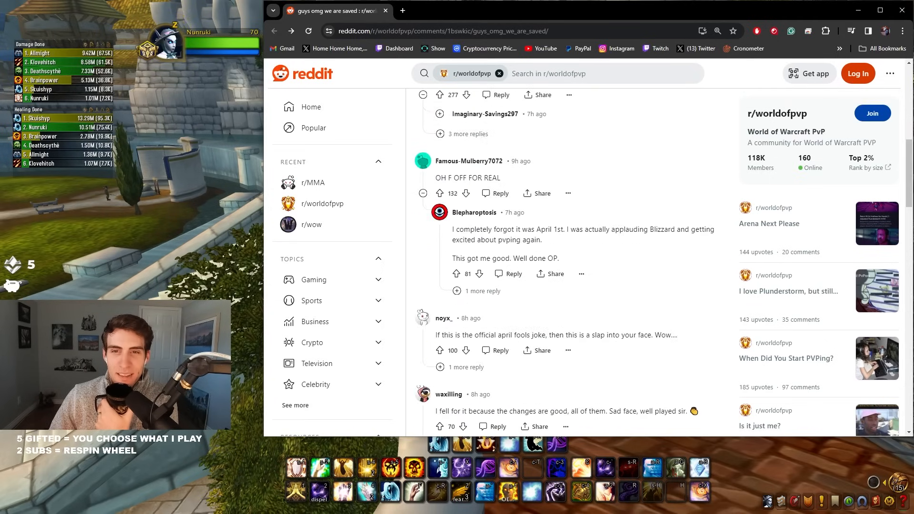